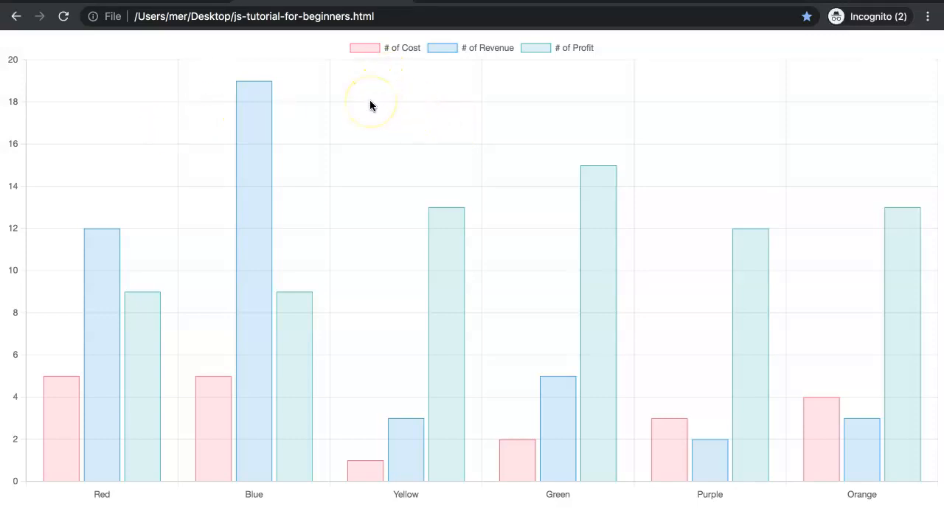
{"action": "mouse_move", "coordinate": [330, 330]}
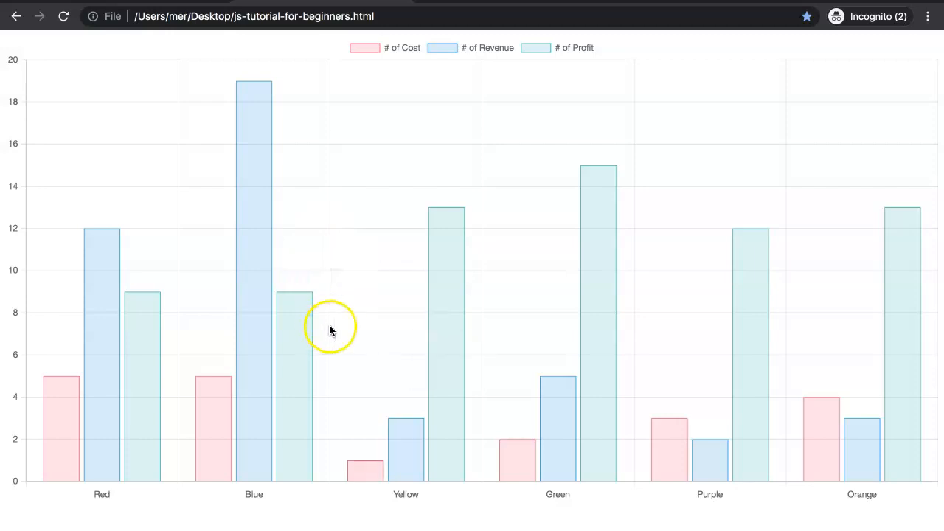
{"action": "mouse_move", "coordinate": [335, 301]}
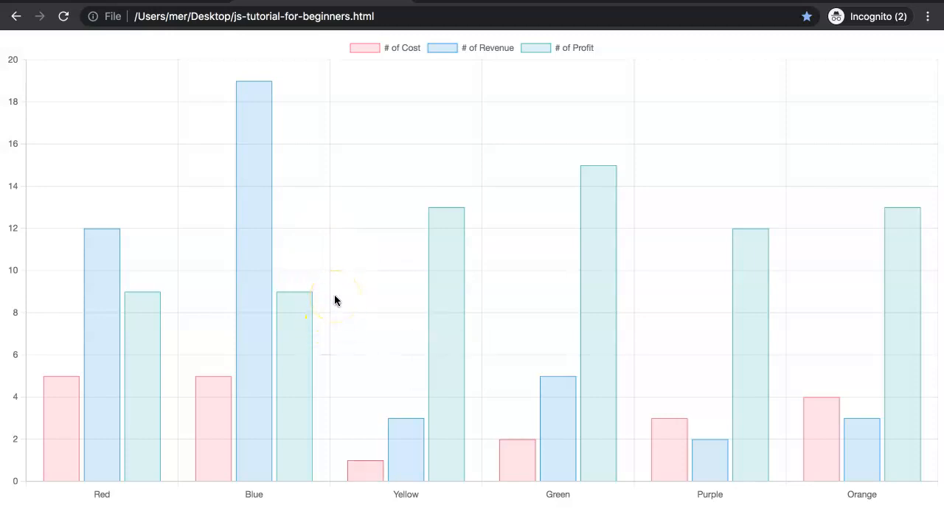
{"action": "mouse_move", "coordinate": [253, 305]}
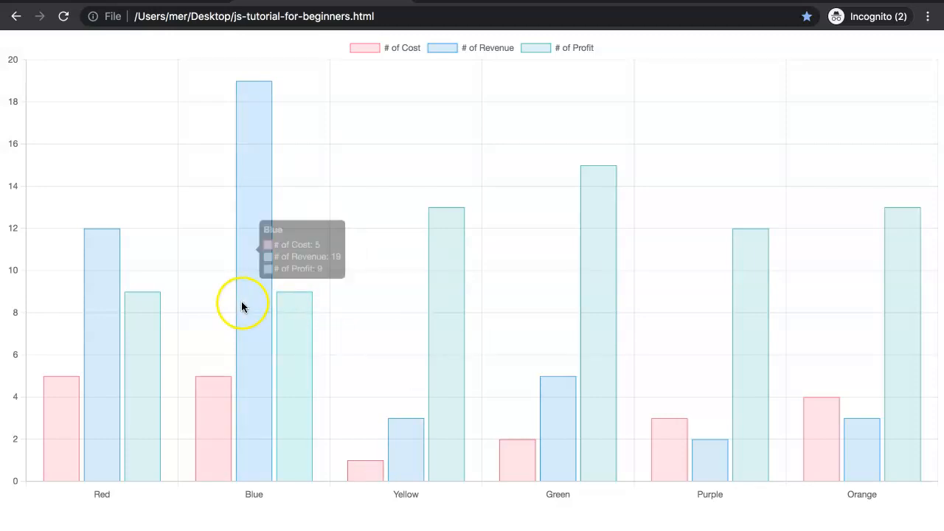
{"action": "mouse_move", "coordinate": [602, 426]}
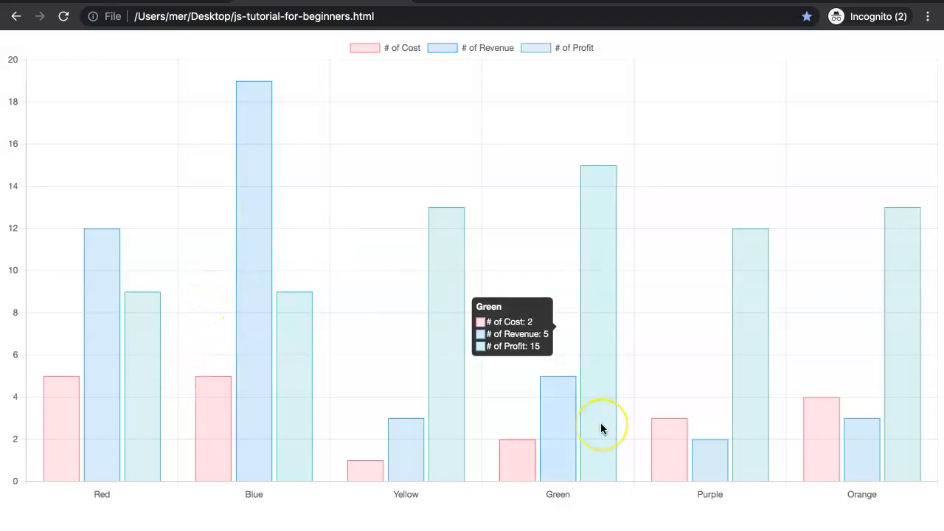
{"action": "mouse_move", "coordinate": [558, 450]}
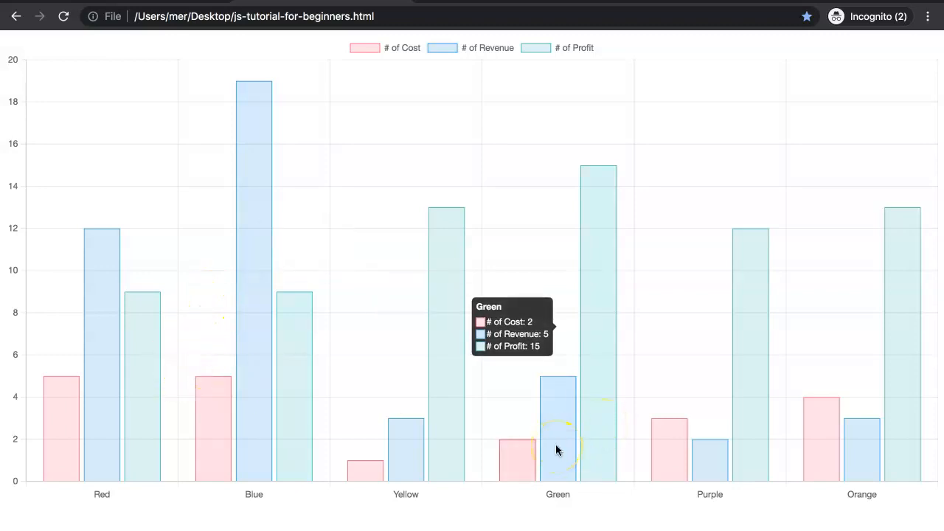
{"action": "mouse_move", "coordinate": [897, 440]}
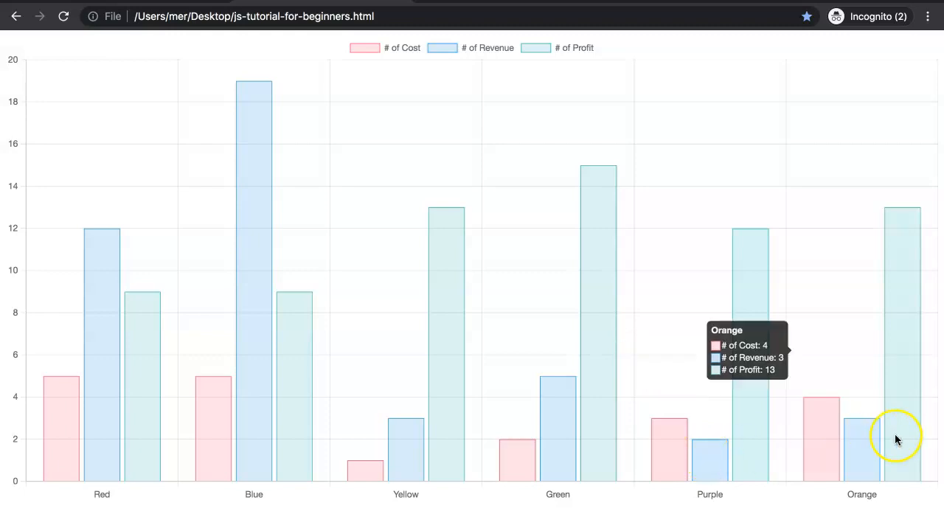
{"action": "mouse_move", "coordinate": [893, 439]}
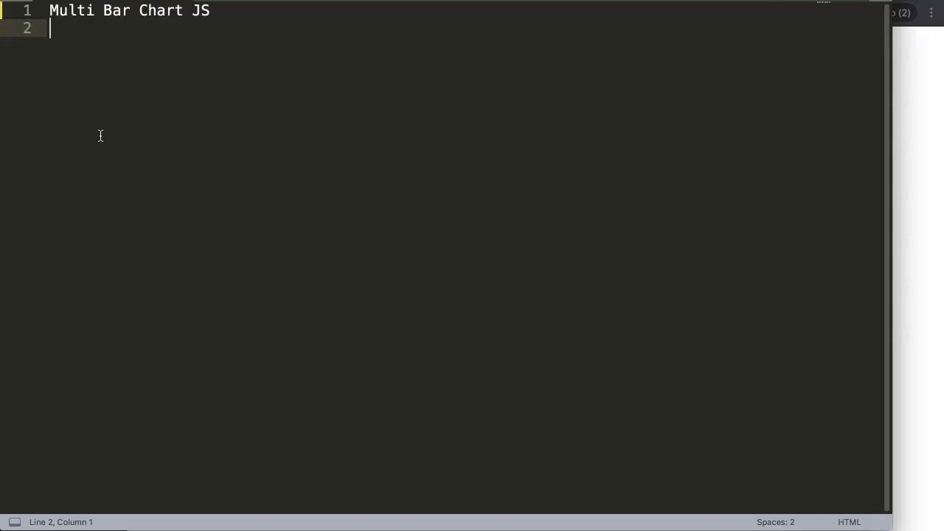
{"action": "mouse_move", "coordinate": [438, 212]}
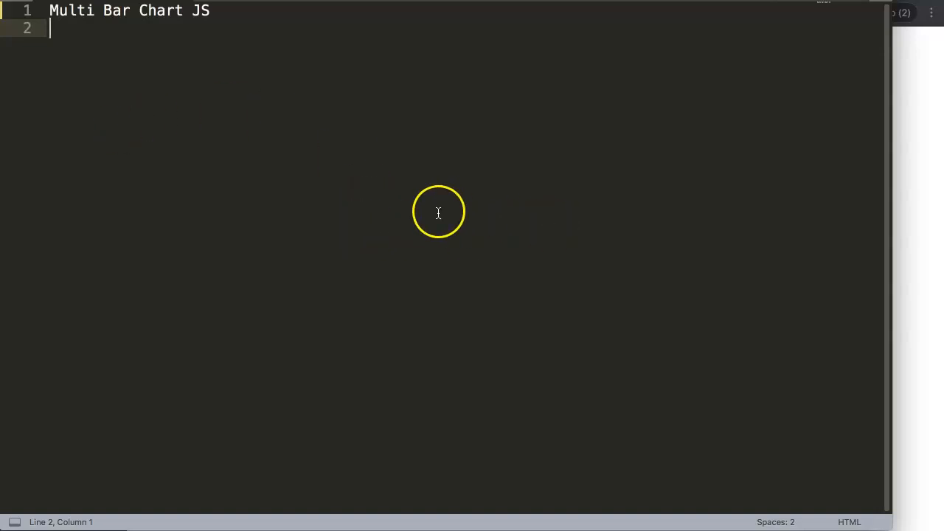
{"action": "mouse_move", "coordinate": [937, 180]}
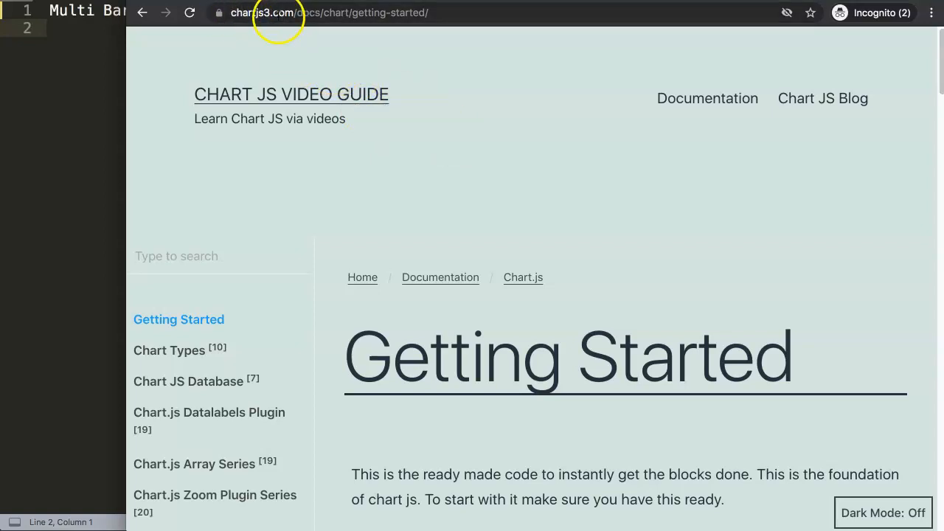
Step: Navigate to chartjs3.com Getting Started and scroll down to the starter code block
{"action": "left_click", "coordinate": [332, 12]}
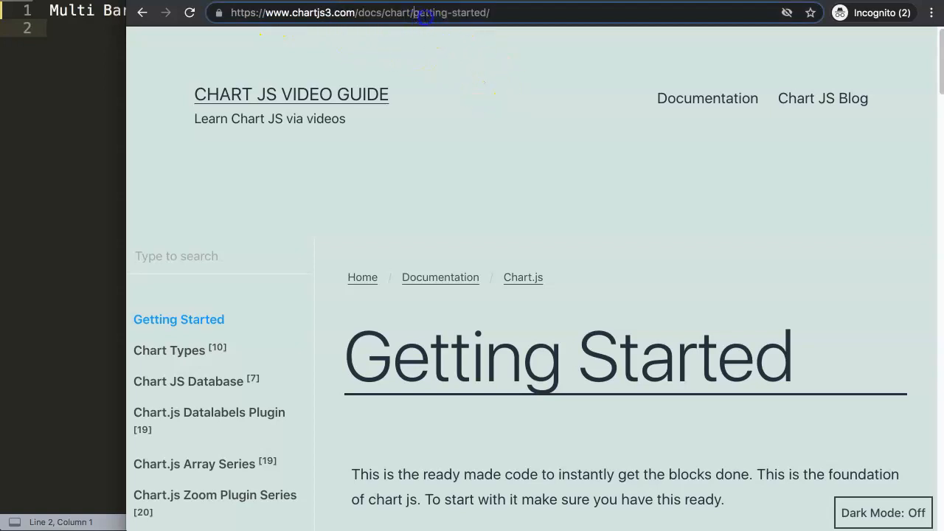
{"action": "double_click", "coordinate": [450, 11]}
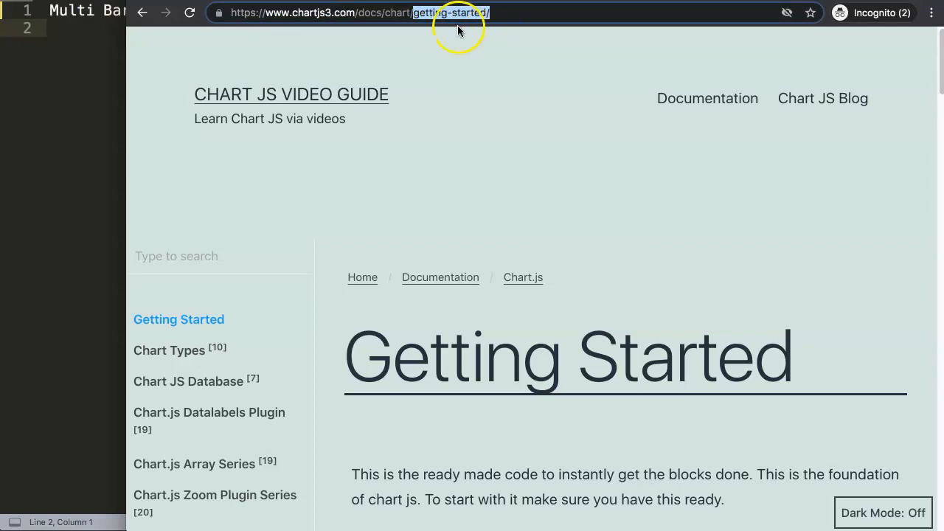
{"action": "mouse_move", "coordinate": [613, 145]}
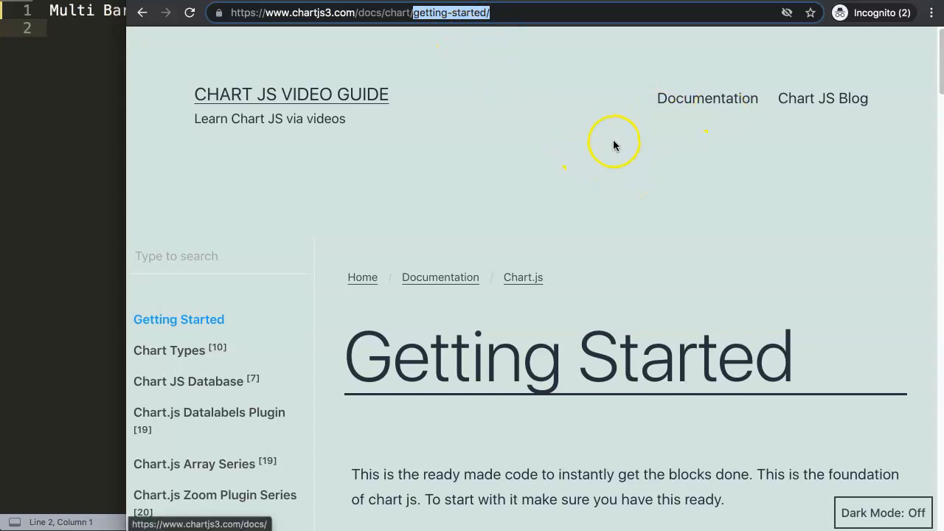
{"action": "scroll", "scroll_direction": "down", "scroll_amount": 3}
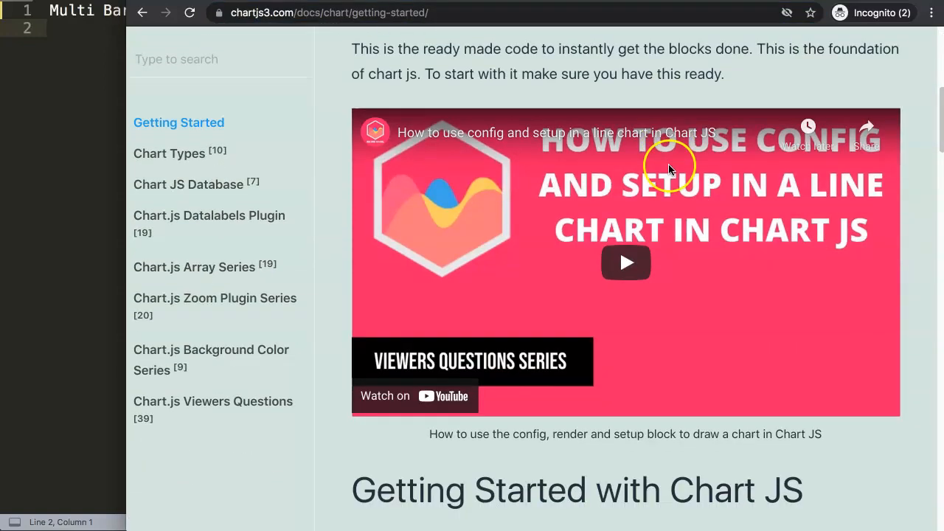
{"action": "scroll", "scroll_direction": "down", "scroll_amount": 3}
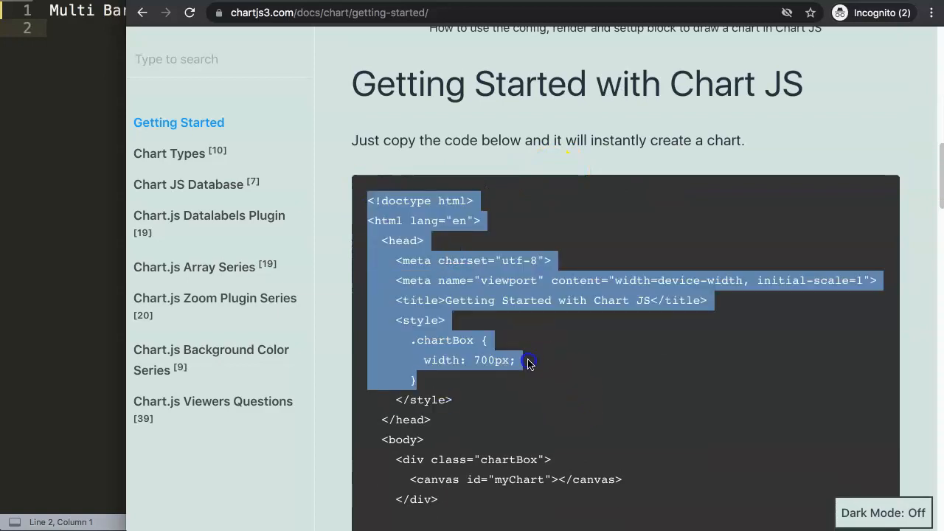
{"action": "scroll", "scroll_direction": "down", "scroll_amount": 3}
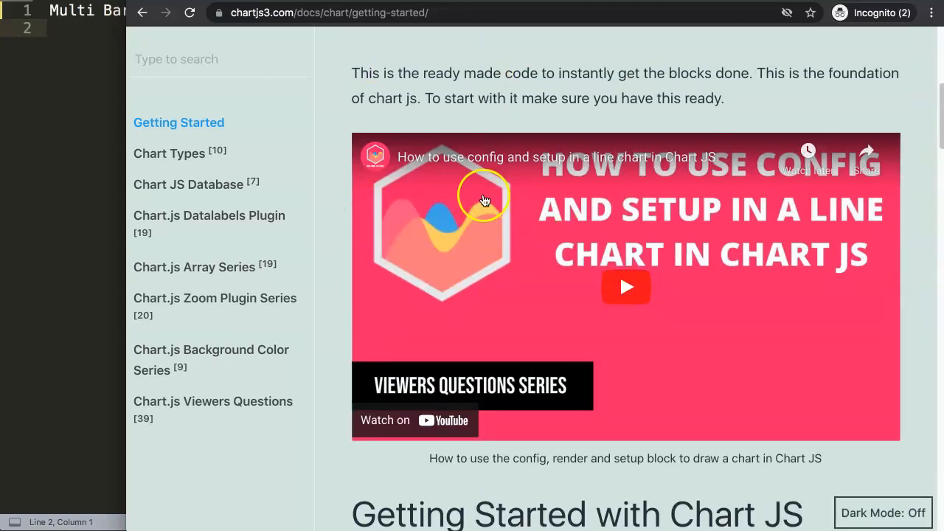
{"action": "mouse_move", "coordinate": [596, 244]}
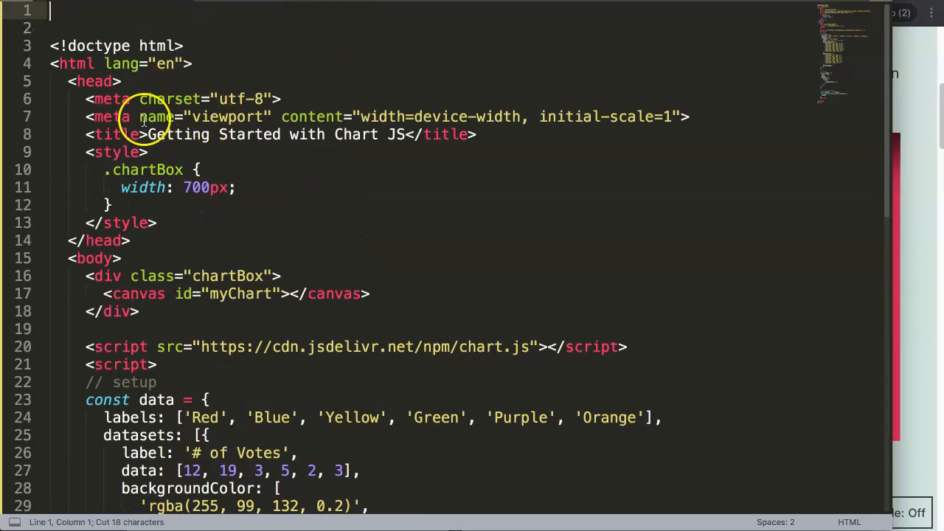
Step: Set the pasted starter page's title to 'Multi Bar Chart JS'
{"action": "type", "text": "Multi Bar Chart JS"}
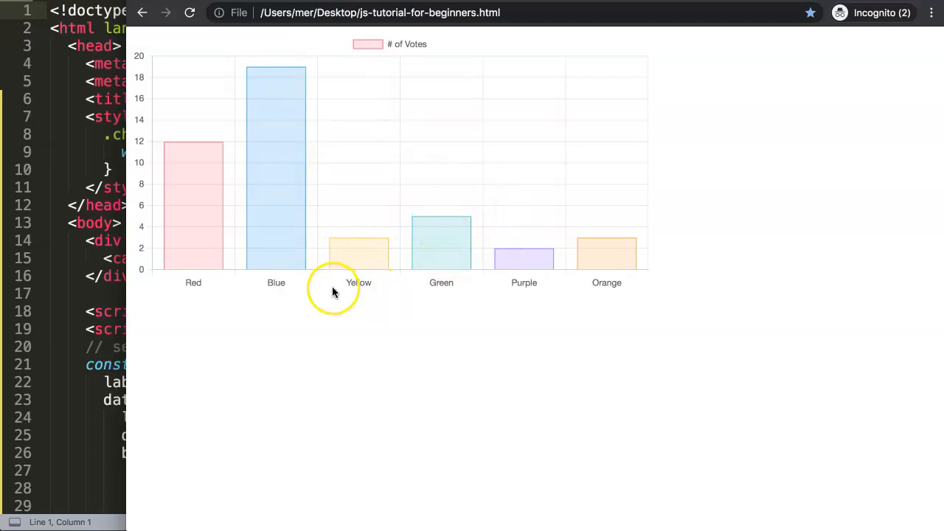
{"action": "mouse_move", "coordinate": [331, 286]}
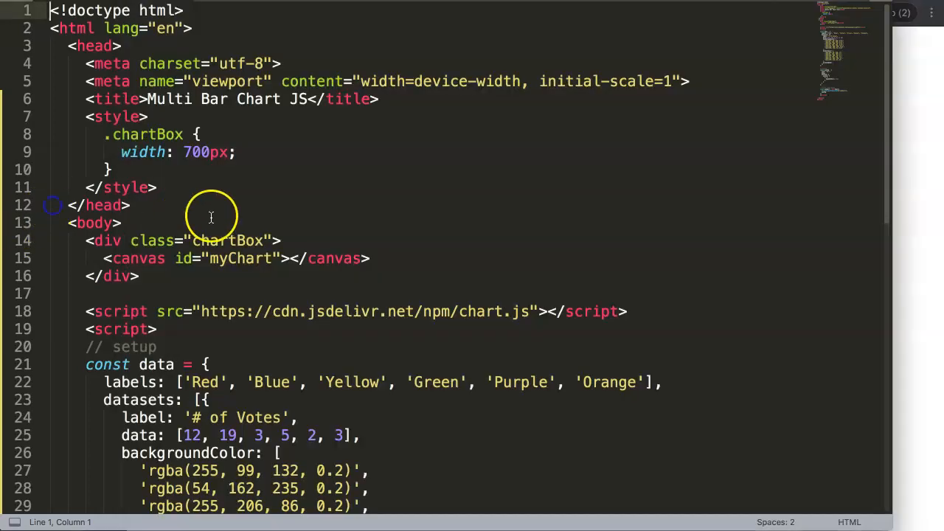
Step: Duplicate the '# of Votes' dataset block so the datasets array holds three identical copies
{"action": "scroll", "scroll_direction": "down", "scroll_amount": 3}
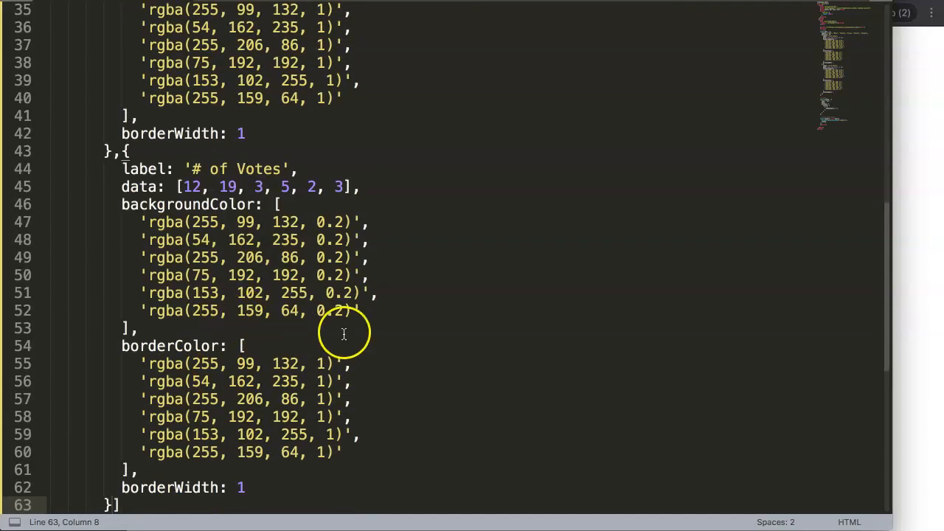
{"action": "scroll", "scroll_direction": "down", "scroll_amount": 3}
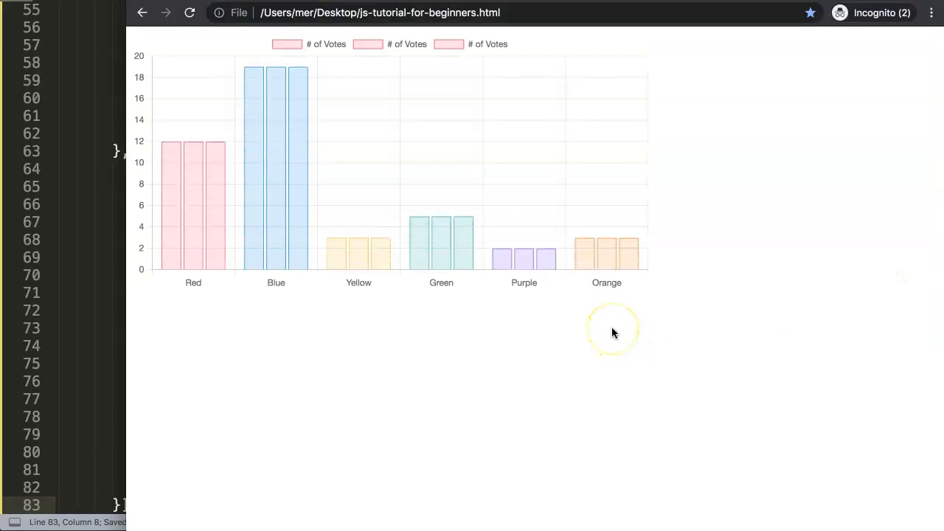
{"action": "mouse_move", "coordinate": [293, 229]}
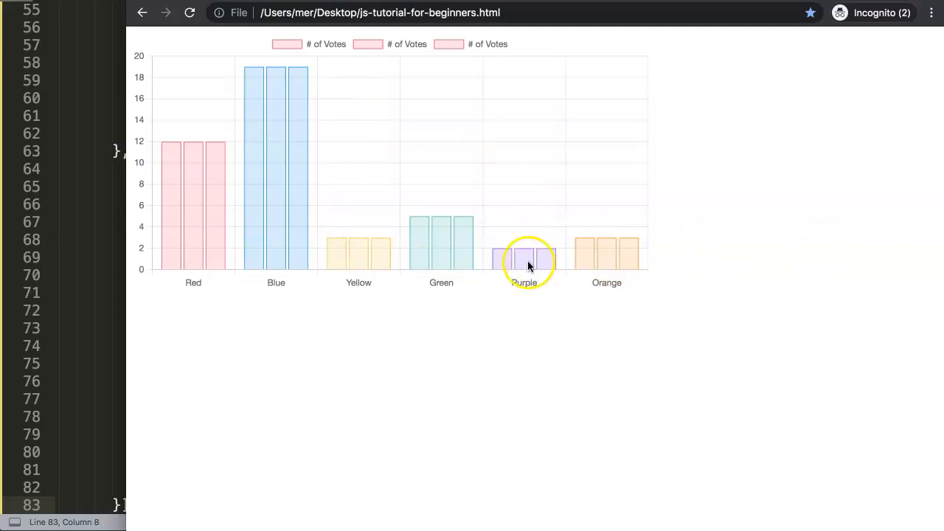
{"action": "mouse_move", "coordinate": [253, 215]}
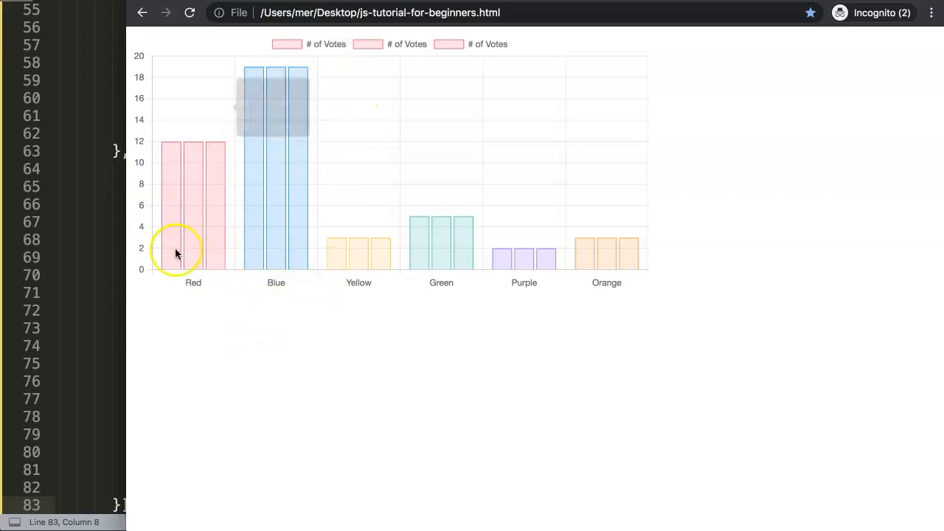
{"action": "mouse_move", "coordinate": [171, 215]}
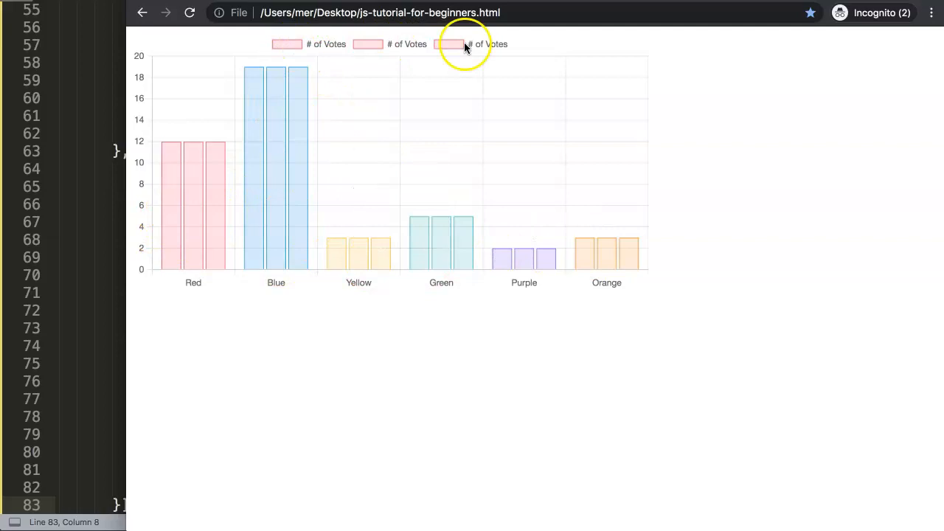
{"action": "mouse_move", "coordinate": [199, 166]}
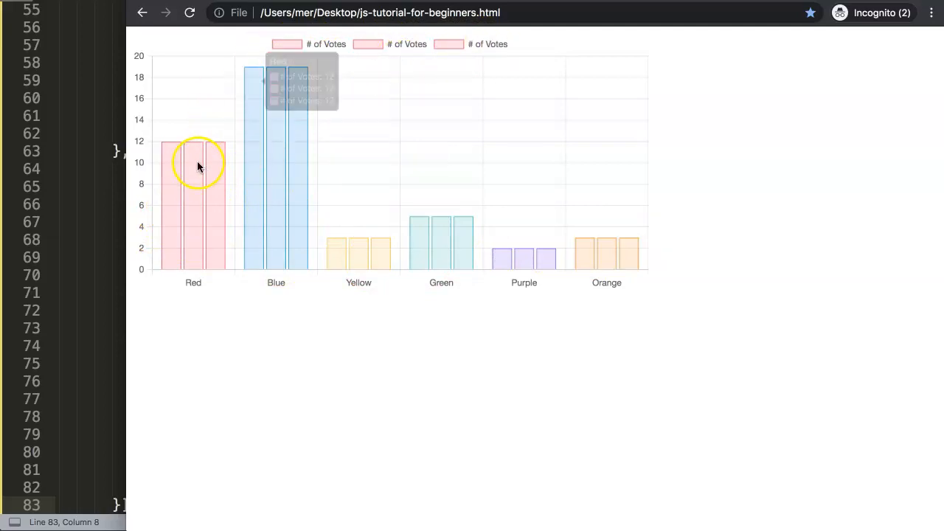
{"action": "mouse_move", "coordinate": [256, 221]}
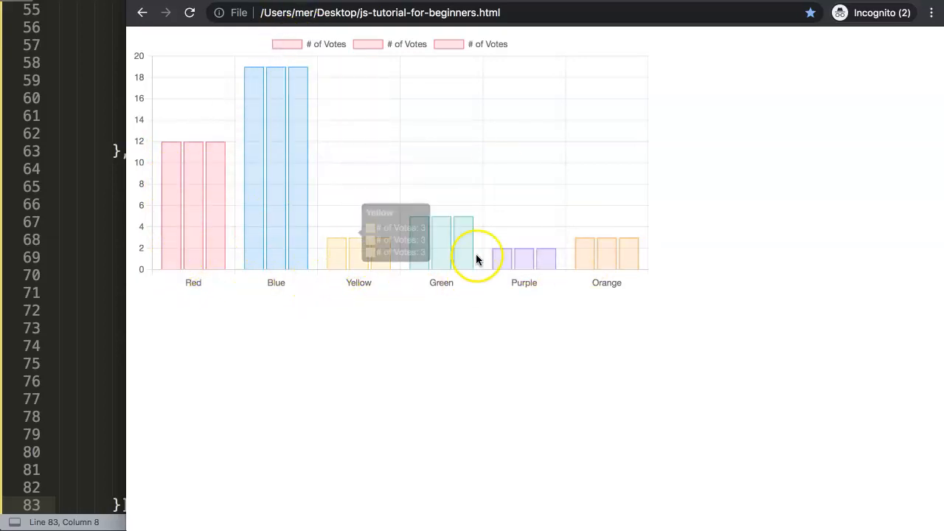
{"action": "mouse_move", "coordinate": [392, 227]}
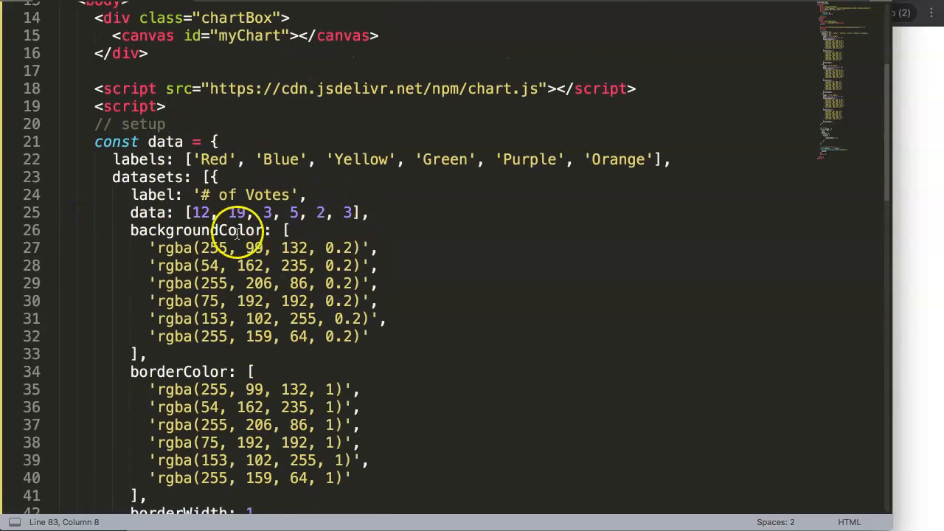
Step: Replace the first dataset's backgroundColor and borderColor lists with a single rgba(255, 99, 132) value
{"action": "scroll", "scroll_direction": "down", "scroll_amount": 3}
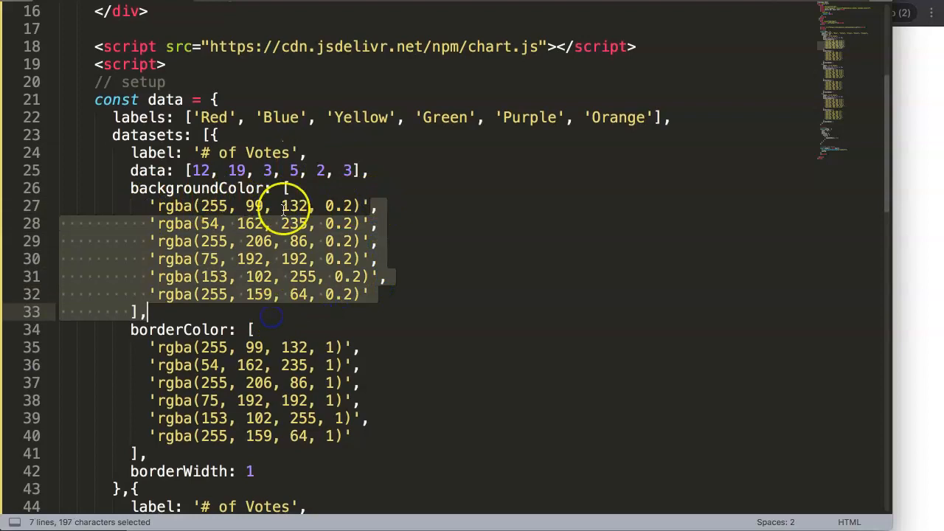
{"action": "key", "text": "Delete"}
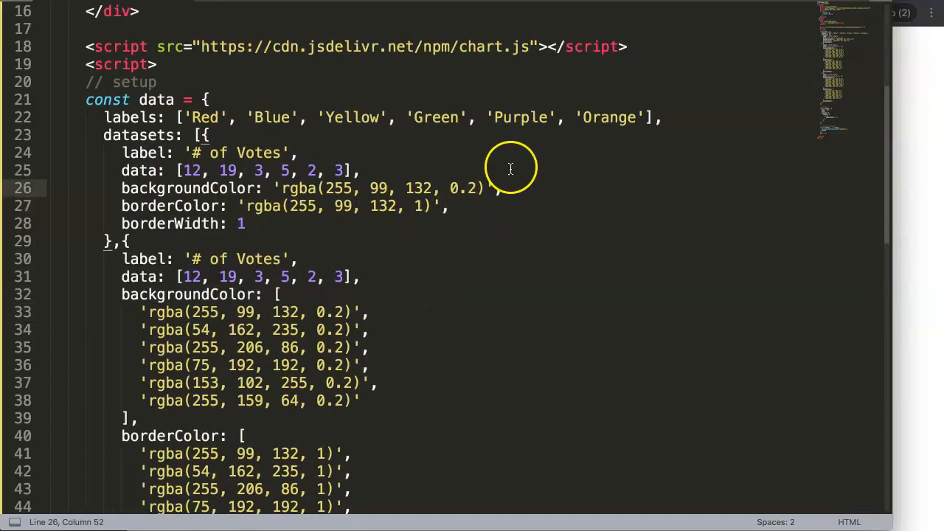
{"action": "mouse_move", "coordinate": [180, 168]}
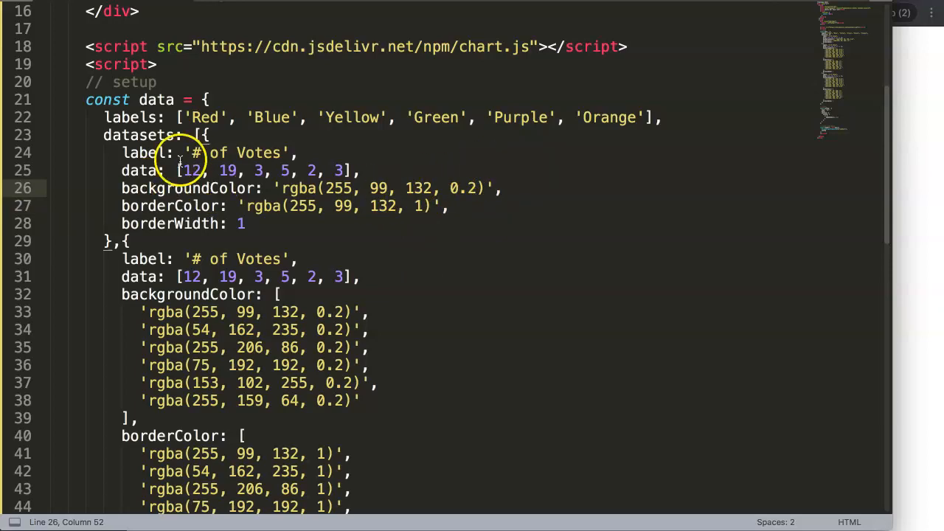
{"action": "left_click_drag", "start_coordinate": [213, 187], "coordinate": [484, 188]}
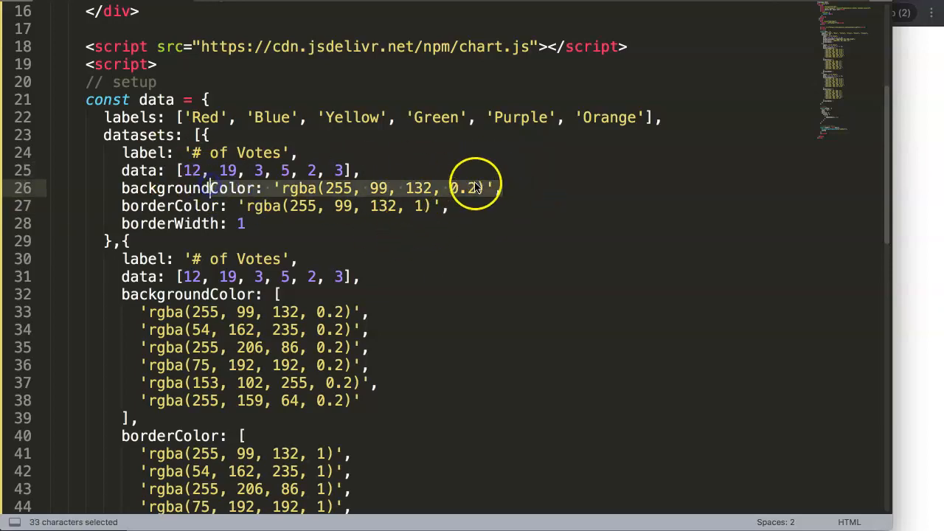
{"action": "left_click", "coordinate": [298, 258]}
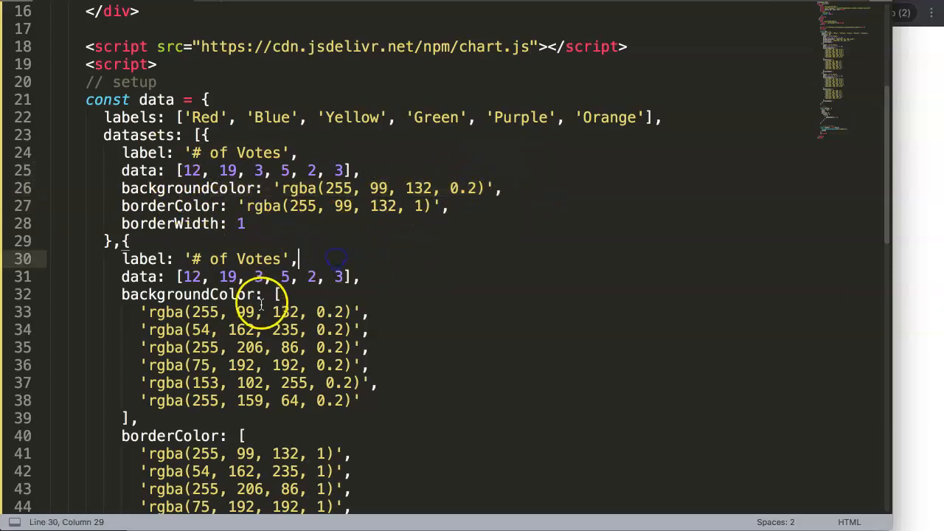
{"action": "scroll", "scroll_direction": "down", "scroll_amount": 3}
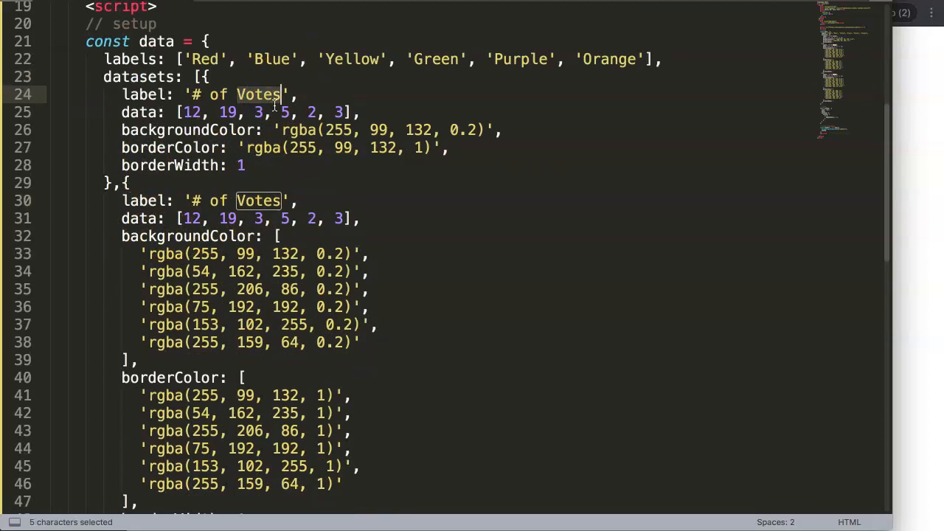
Step: Relabel the first two datasets '# of Cost' and '# of Revenue', giving Revenue one blue background colour
{"action": "type", "text": "Cost"}
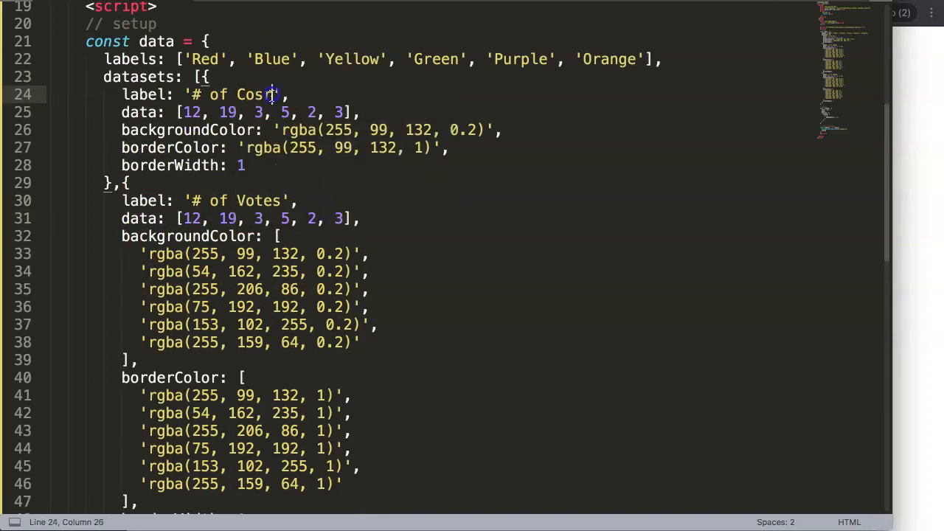
{"action": "double_click", "coordinate": [260, 201]}
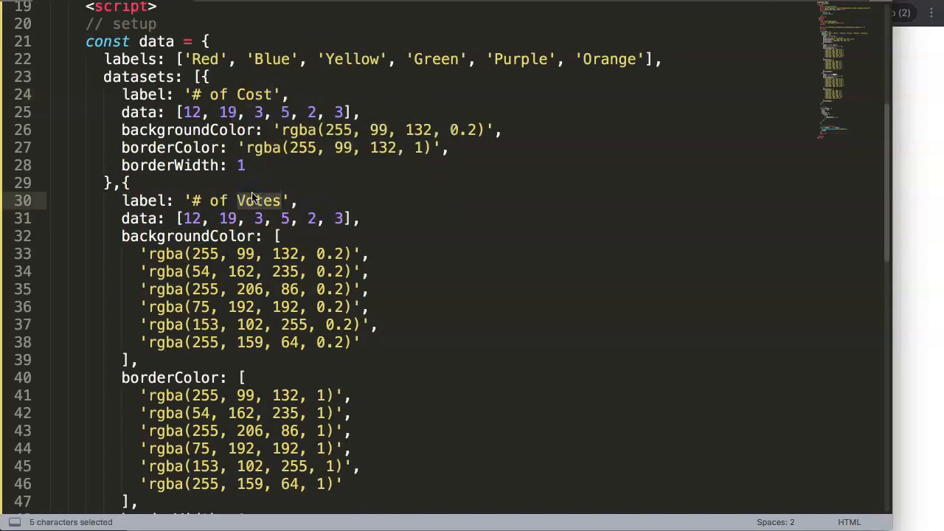
{"action": "type", "text": "Red"}
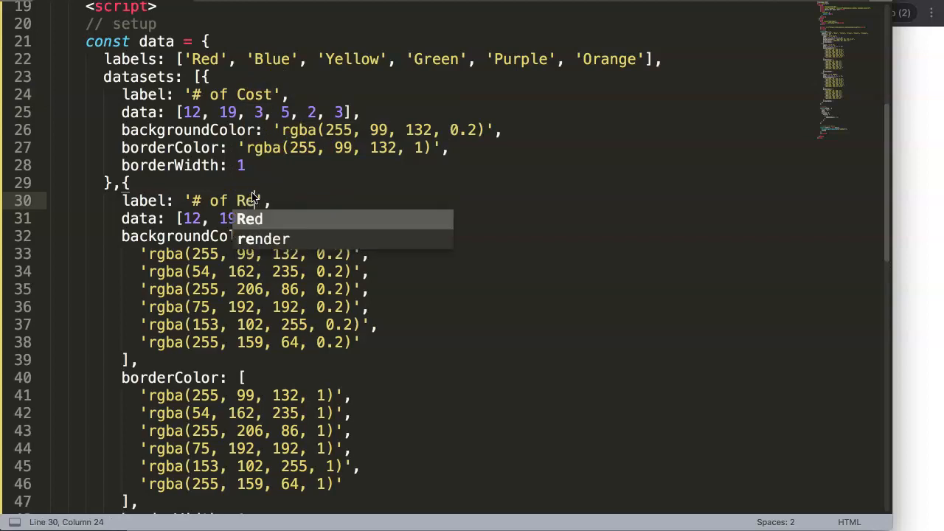
{"action": "type", "text": "eveau"}
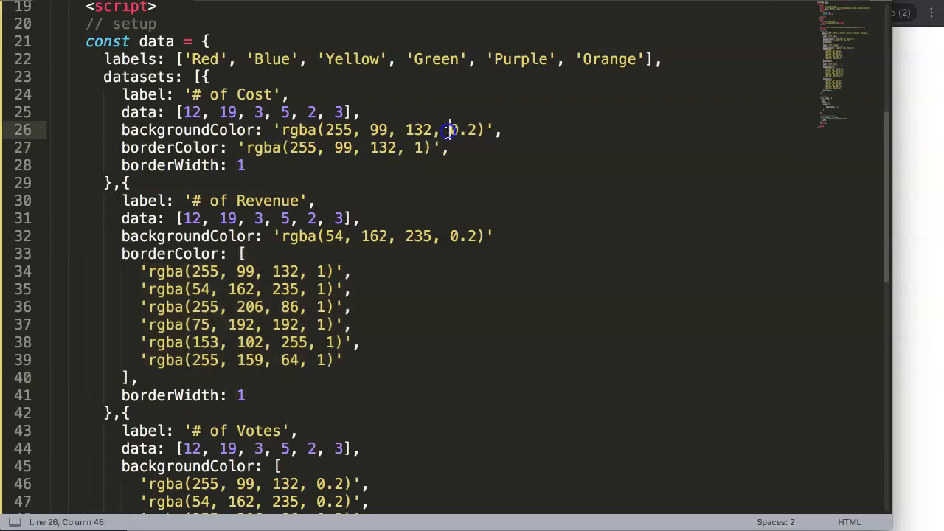
Step: Give Revenue a blue border, rename the third dataset '# of Profit' with single teal colours, and save
{"action": "double_click", "coordinate": [463, 130]}
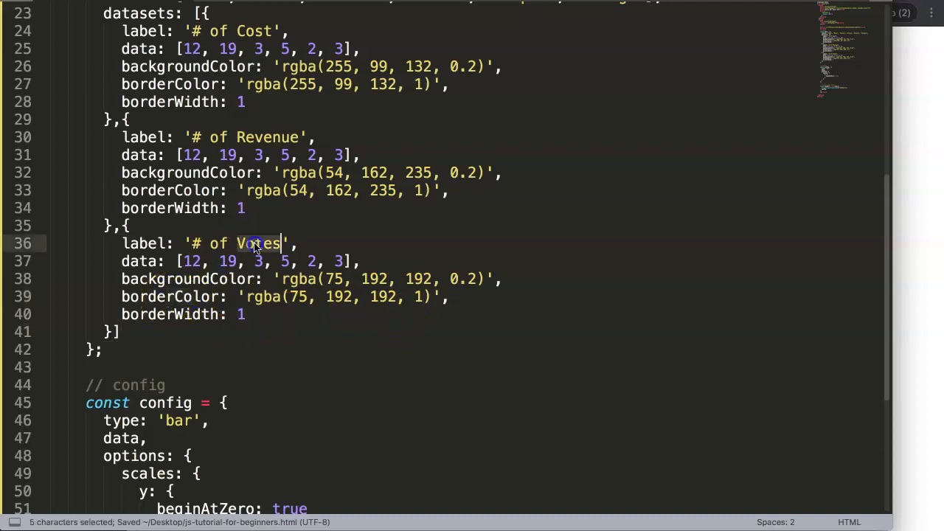
{"action": "type", "text": "Profit"}
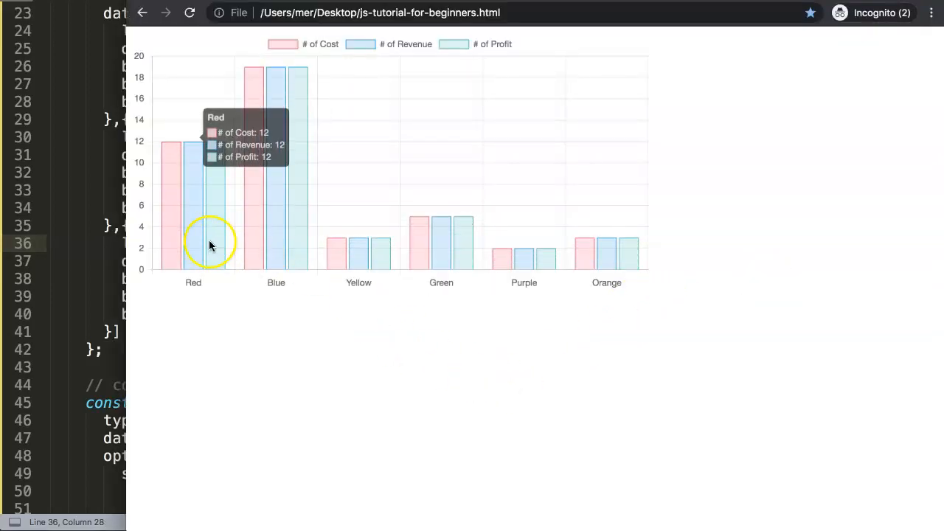
{"action": "mouse_move", "coordinate": [454, 41]}
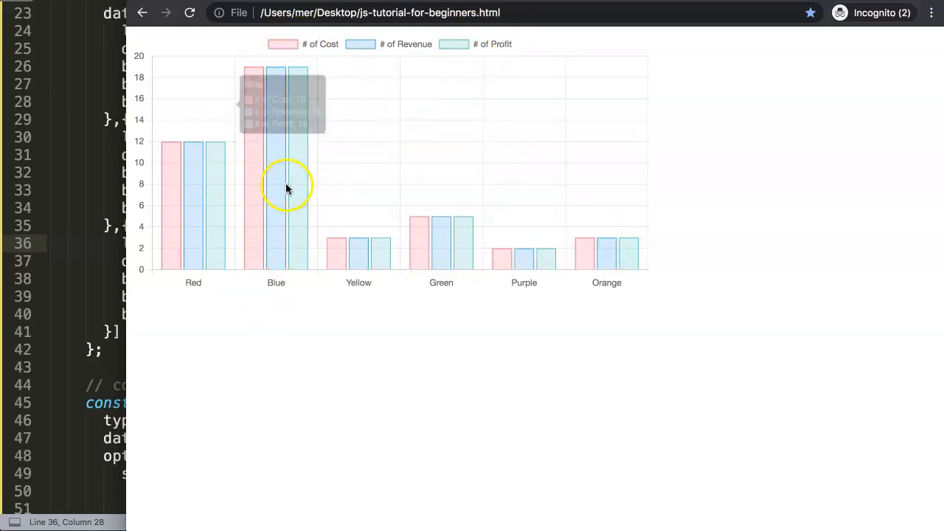
{"action": "mouse_move", "coordinate": [620, 262]}
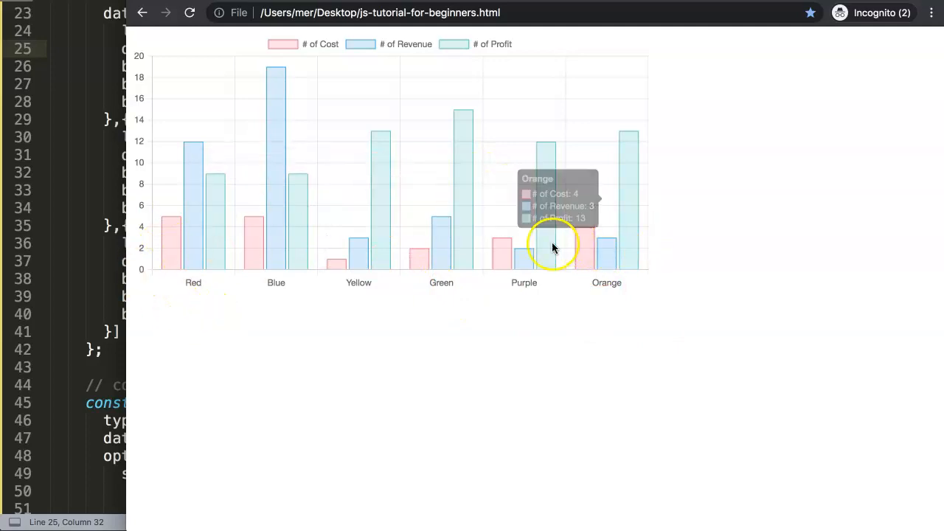
{"action": "mouse_move", "coordinate": [67, 89]}
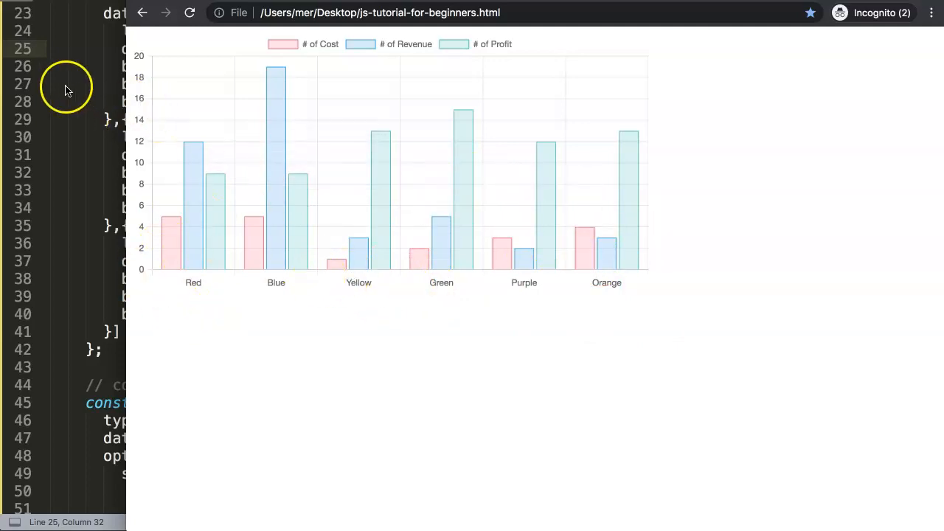